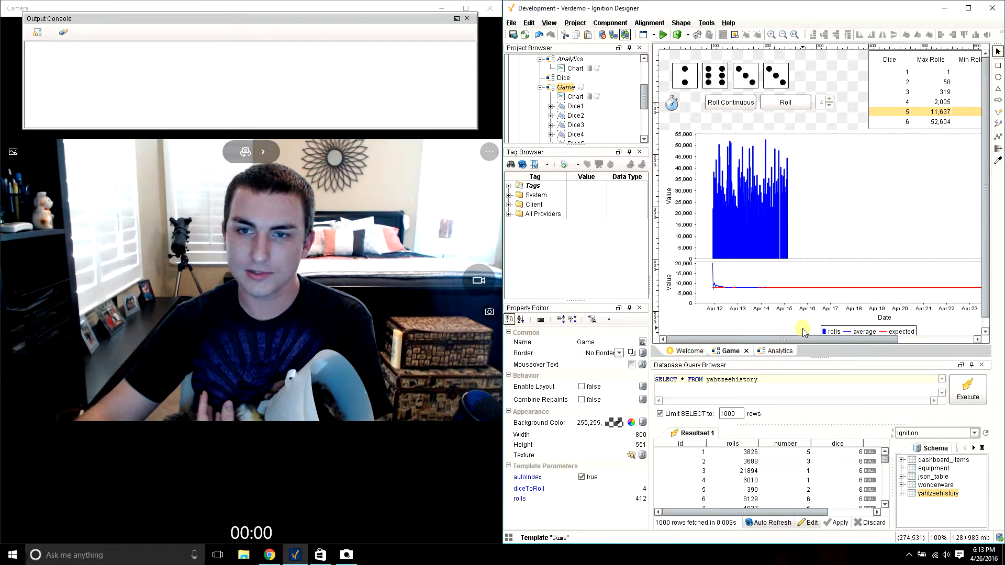
{"action": "mouse_move", "coordinate": [785, 231]}
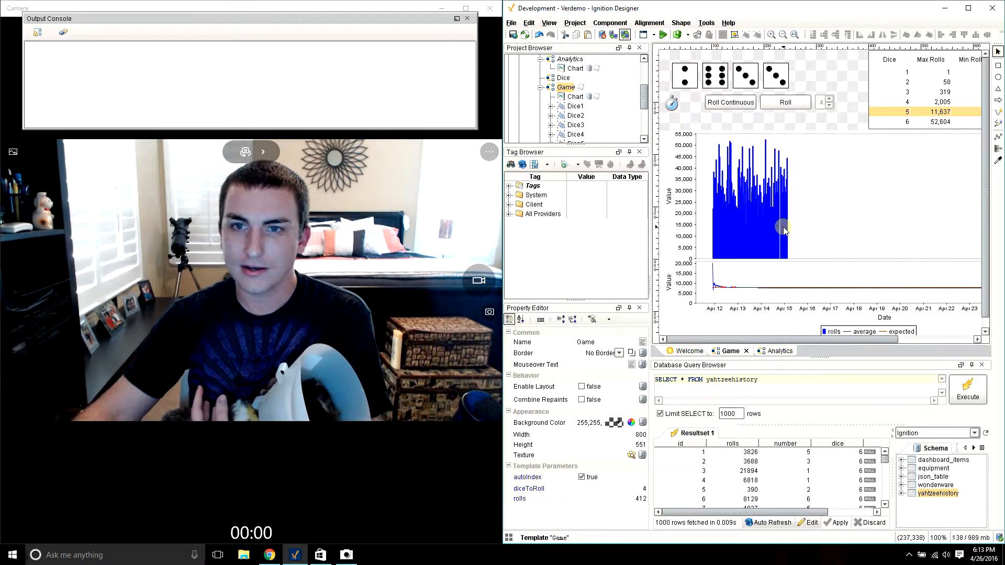
Roll four dice until a Yahtzee logs after 598 rolls, then hide the Project and Tag Browser panels.
{"action": "left_click", "coordinate": [729, 102]}
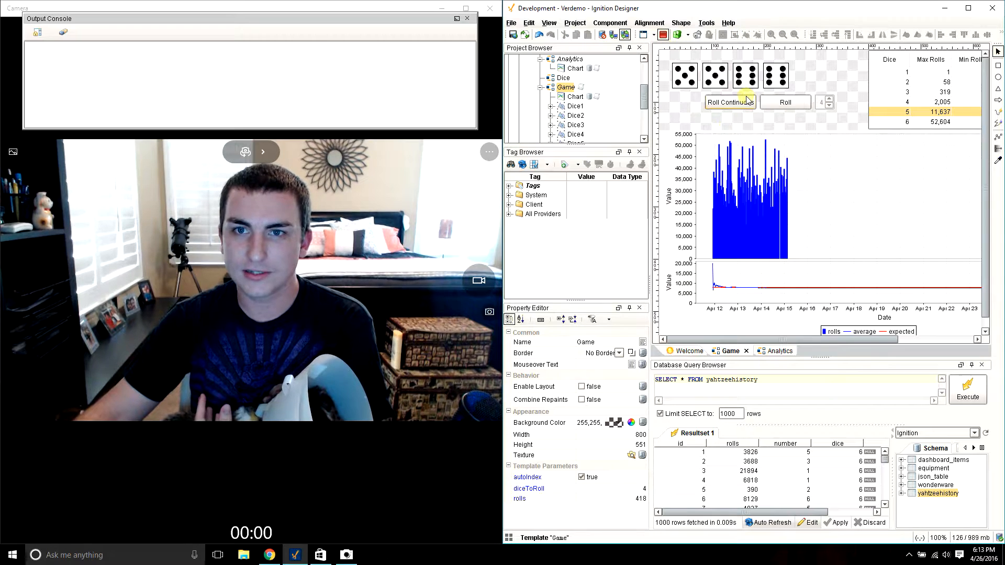
{"action": "left_click", "coordinate": [728, 102]}
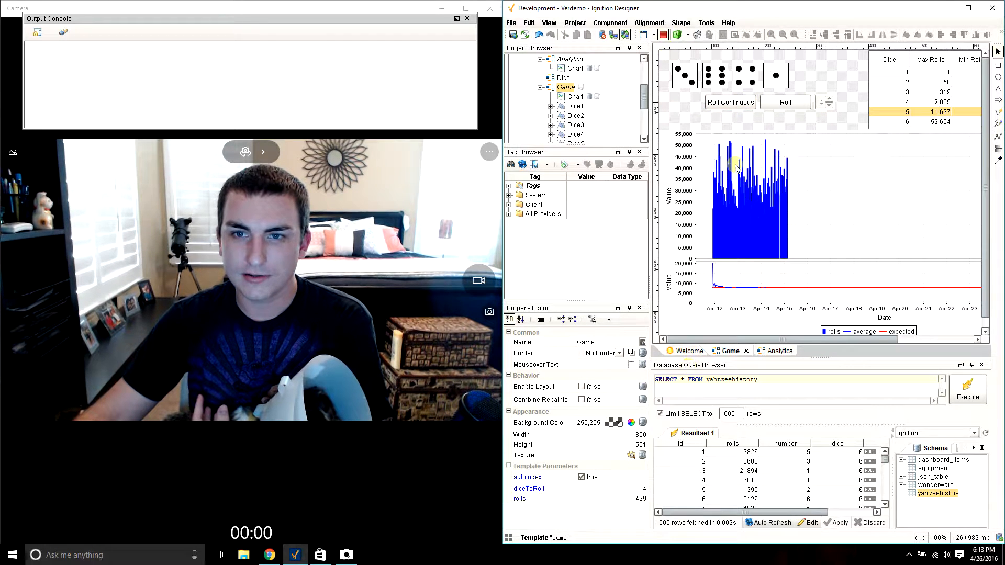
{"action": "left_click", "coordinate": [784, 102]}
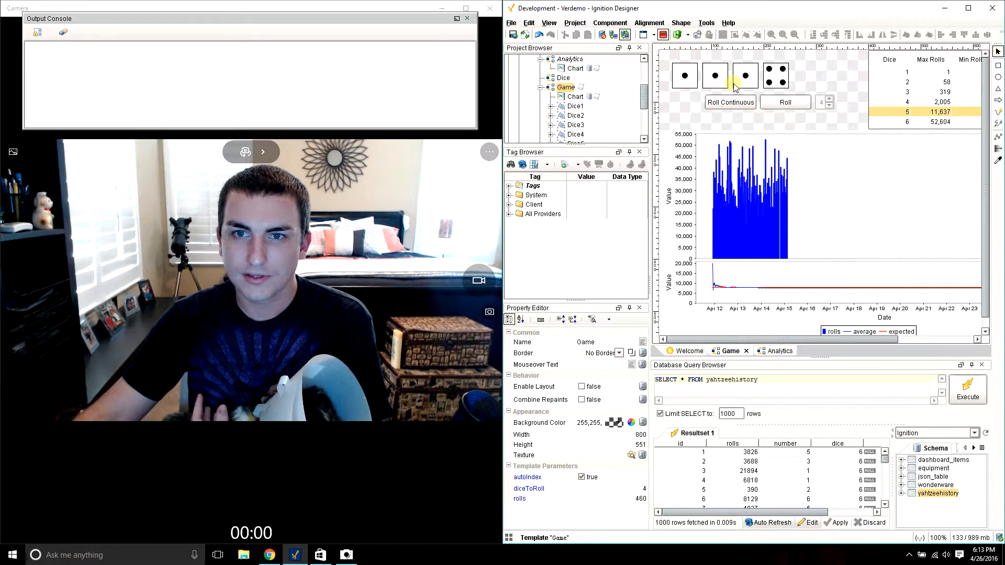
{"action": "left_click", "coordinate": [784, 102]}
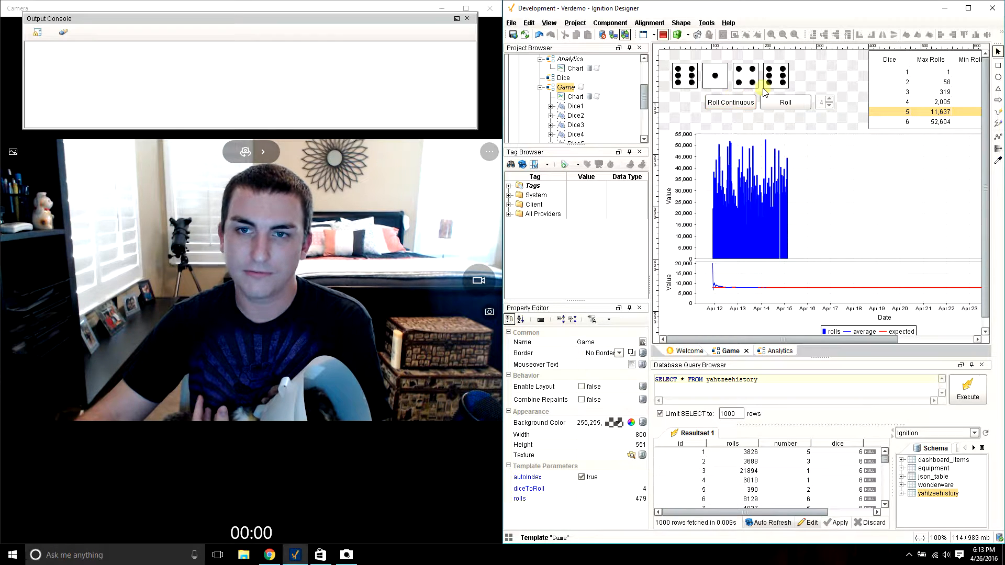
{"action": "left_click", "coordinate": [784, 102]}
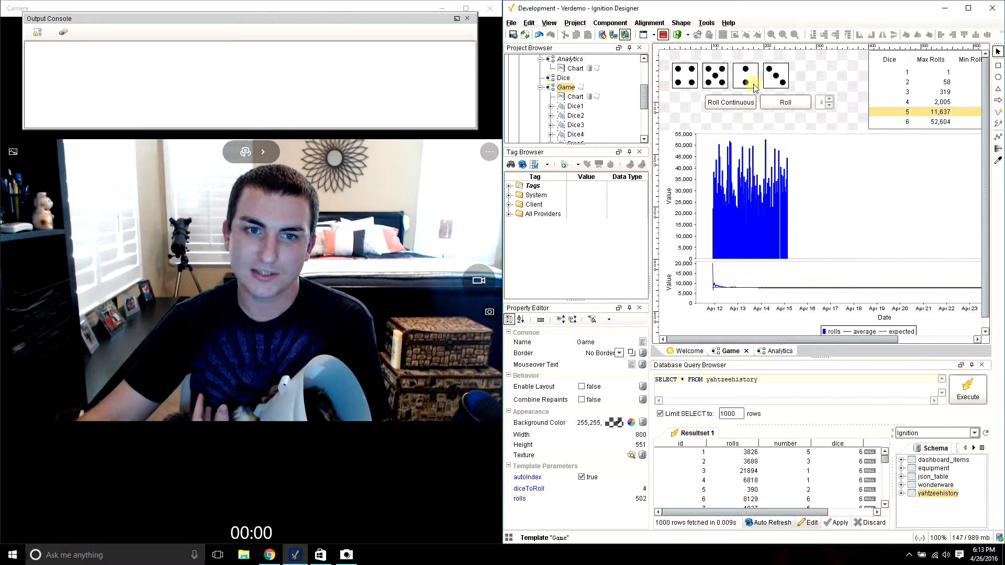
{"action": "left_click", "coordinate": [784, 102]}
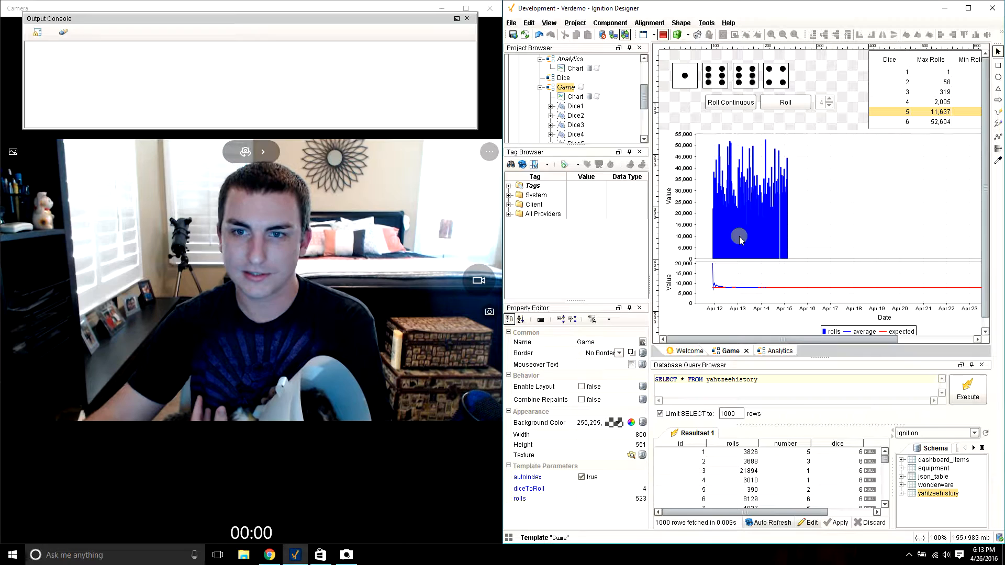
{"action": "left_click", "coordinate": [639, 47]}
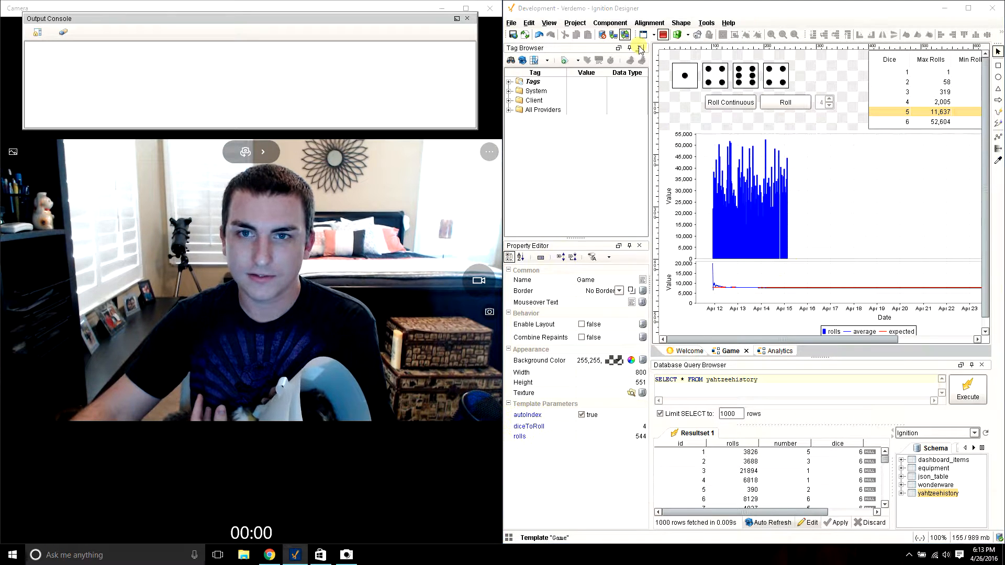
{"action": "left_click", "coordinate": [640, 49]}
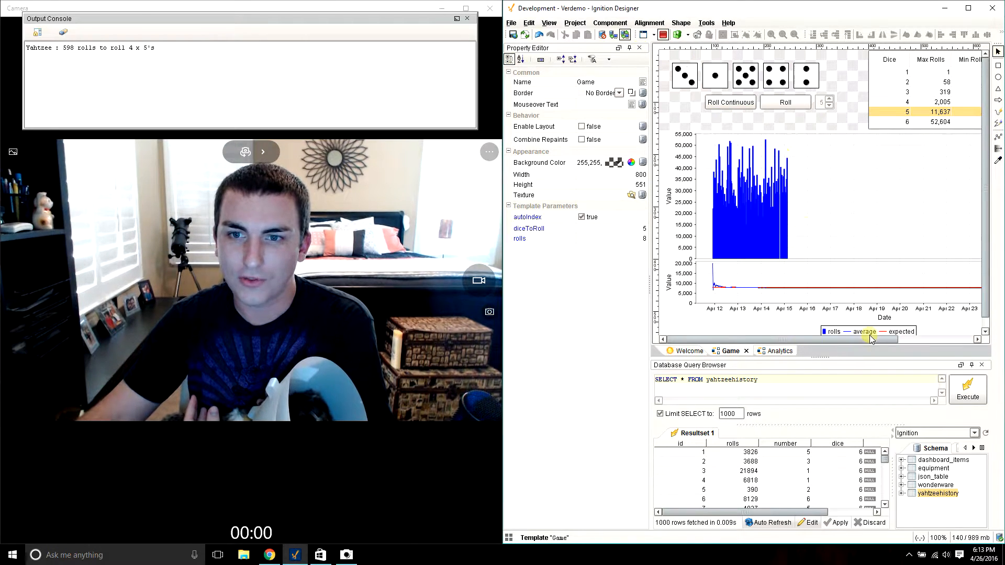
Scroll the canvas and zoom the rolls chart's time axis to April 11–15, 2016.
{"action": "left_click_drag", "start_coordinate": [872, 340], "coordinate": [833, 339]}
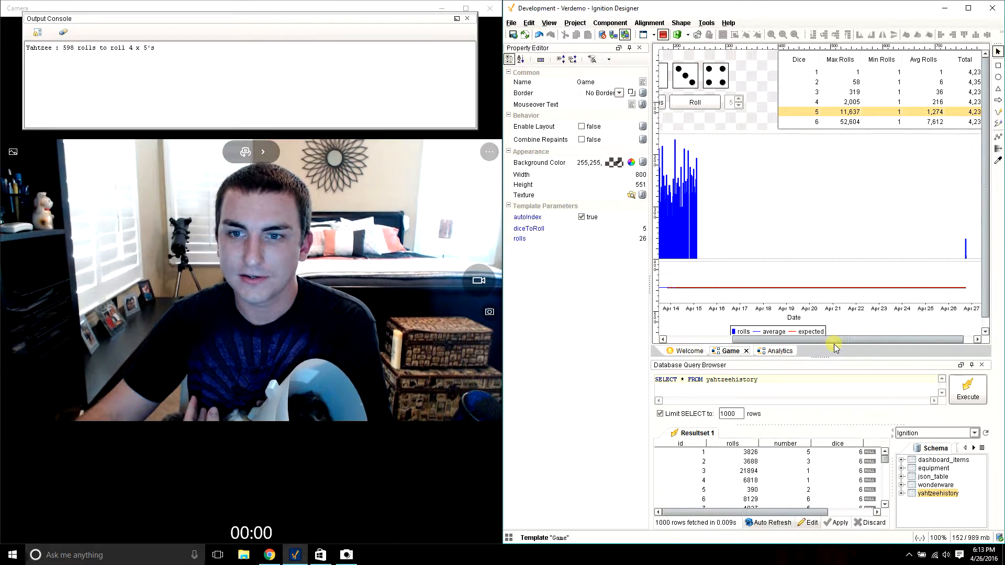
{"action": "left_click", "coordinate": [694, 102]}
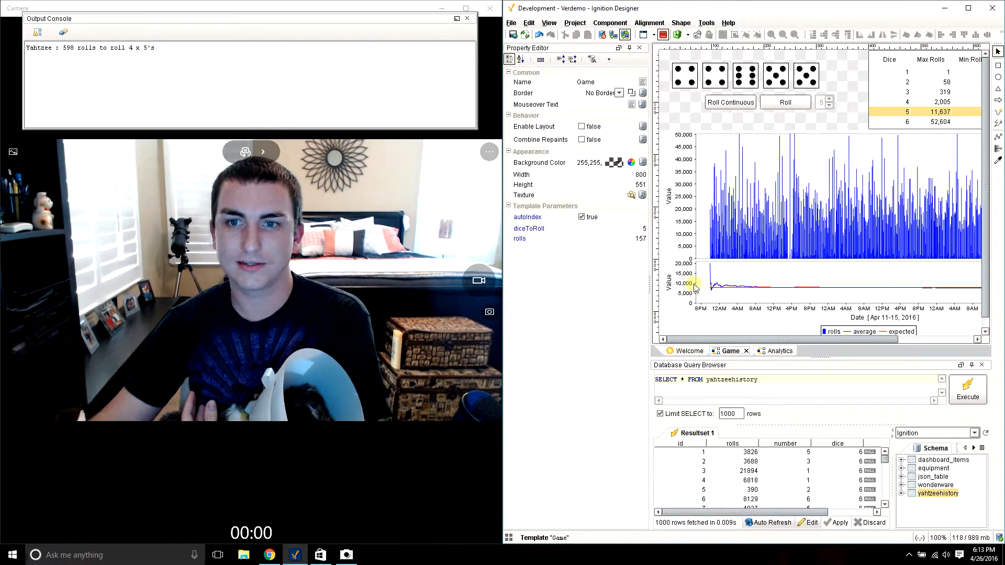
Zoom the rolls chart to about 10:30 PM–12:15 AM, April 11–12.
{"action": "left_click", "coordinate": [785, 102]}
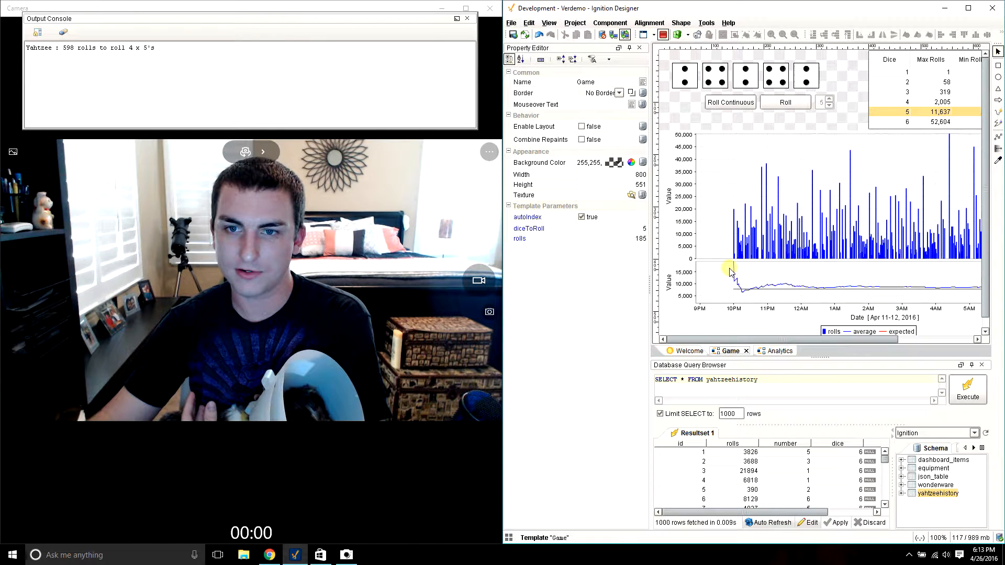
{"action": "left_click", "coordinate": [784, 103]}
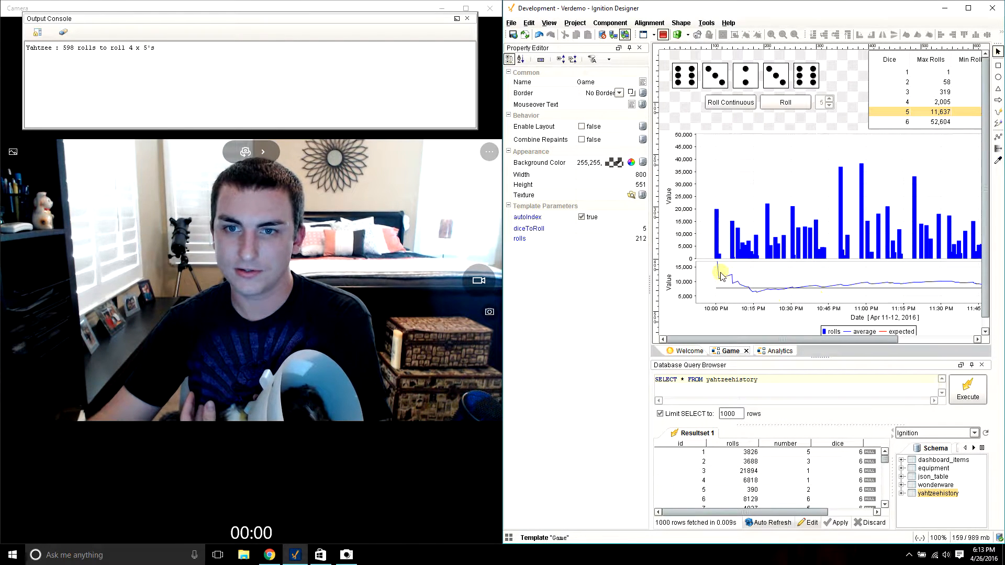
{"action": "left_click", "coordinate": [784, 102]}
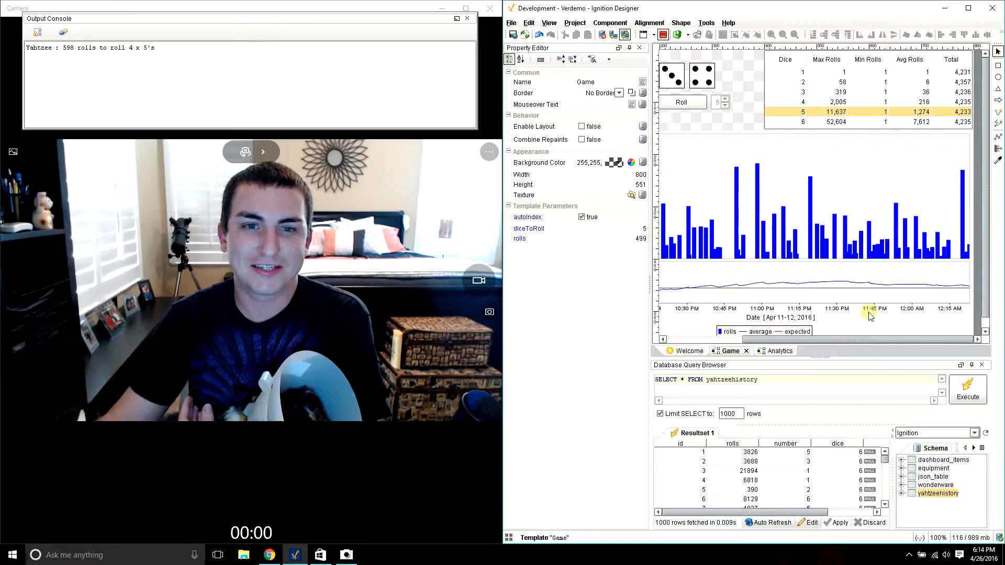
Scroll the canvas back left and narrow the Property Editor panel.
{"action": "left_click", "coordinate": [680, 102]}
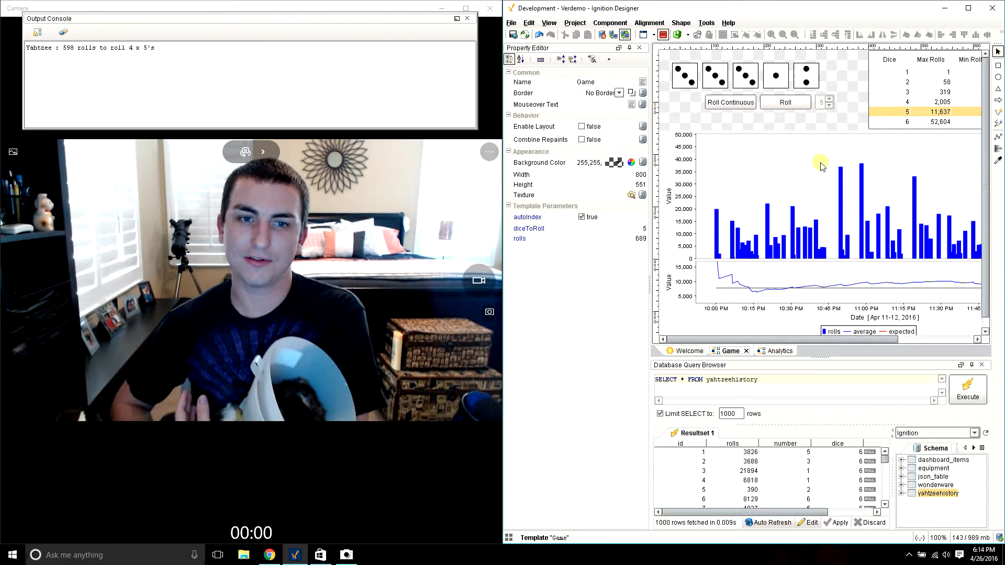
{"action": "left_click", "coordinate": [784, 102]}
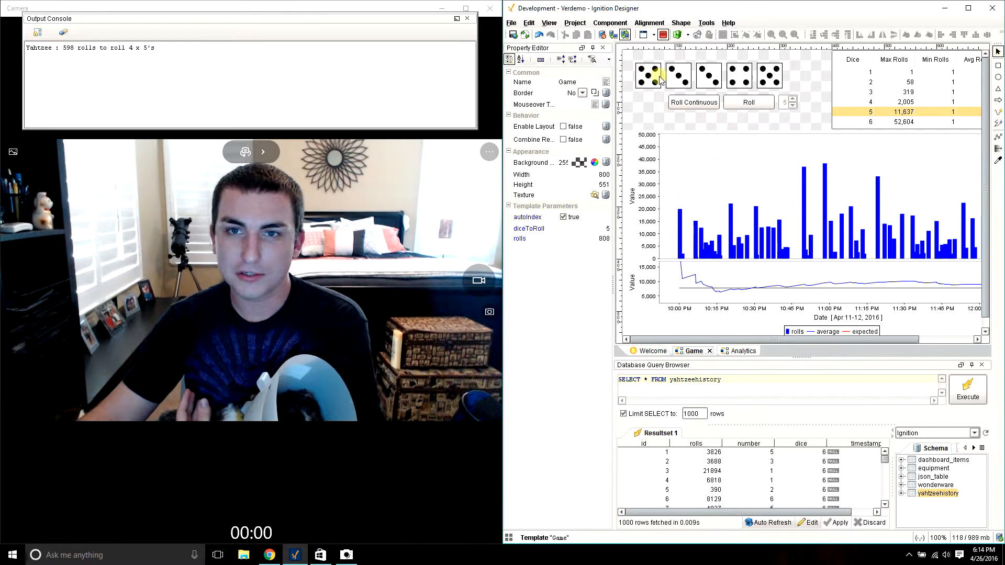
Roll five dice until five threes log after 1,231 rolls, then set diceToRoll to 6.
{"action": "left_click", "coordinate": [747, 102]}
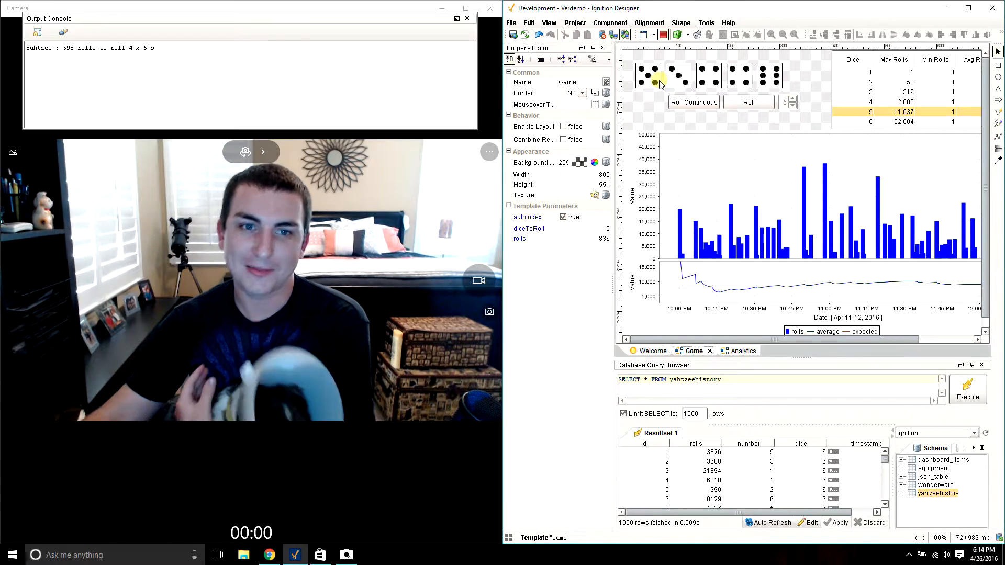
{"action": "left_click", "coordinate": [748, 102]}
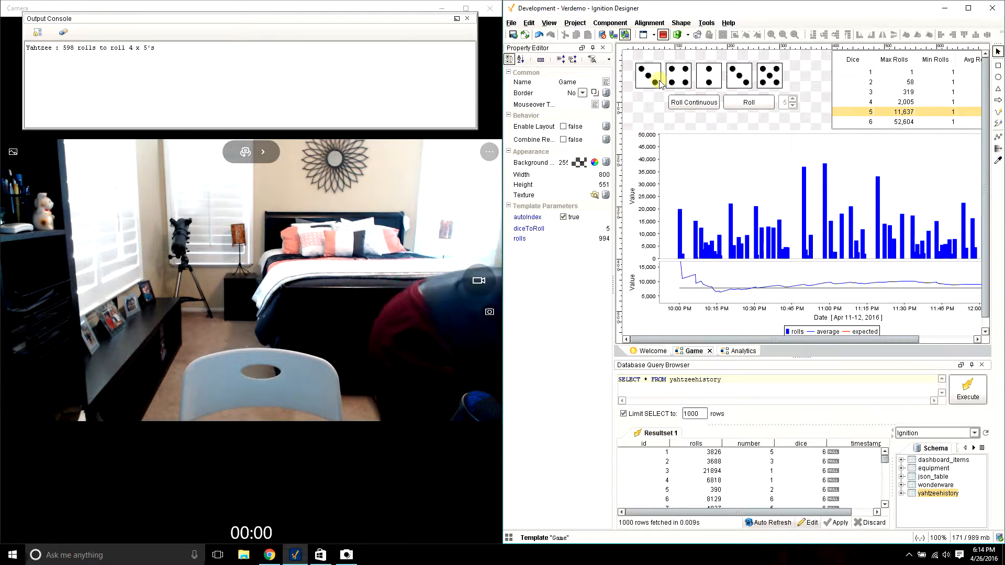
{"action": "left_click", "coordinate": [748, 102]}
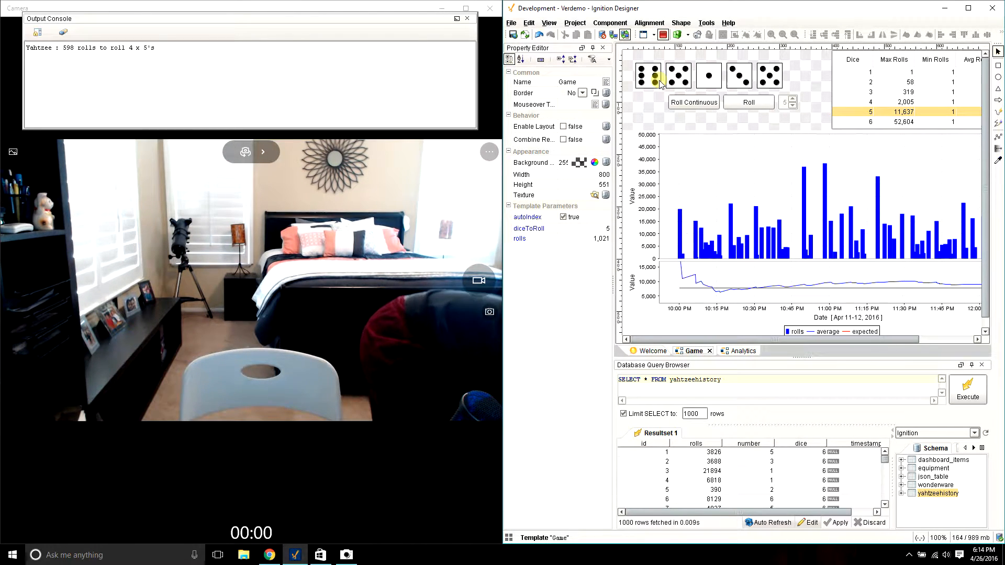
{"action": "left_click", "coordinate": [748, 102]}
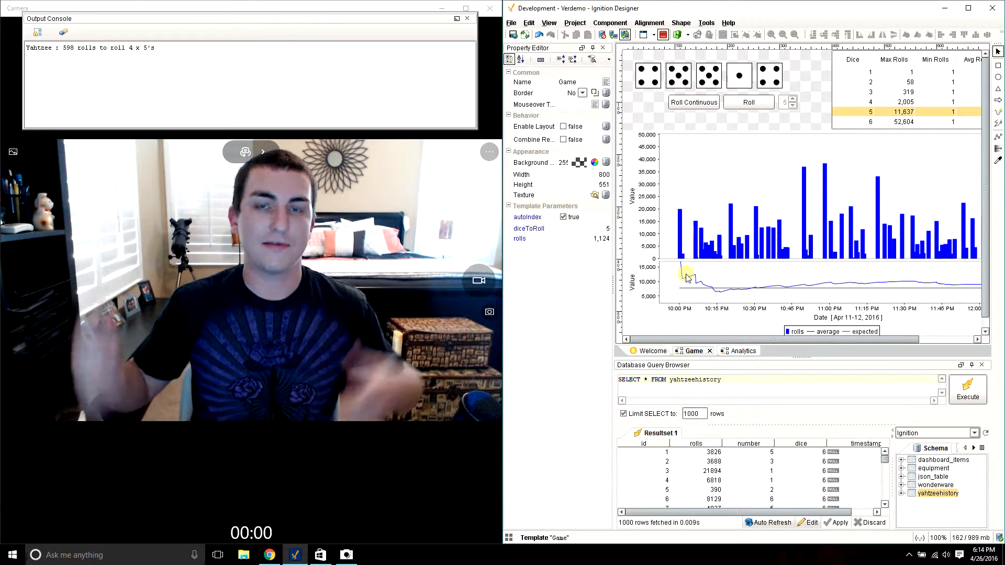
{"action": "left_click", "coordinate": [748, 102]}
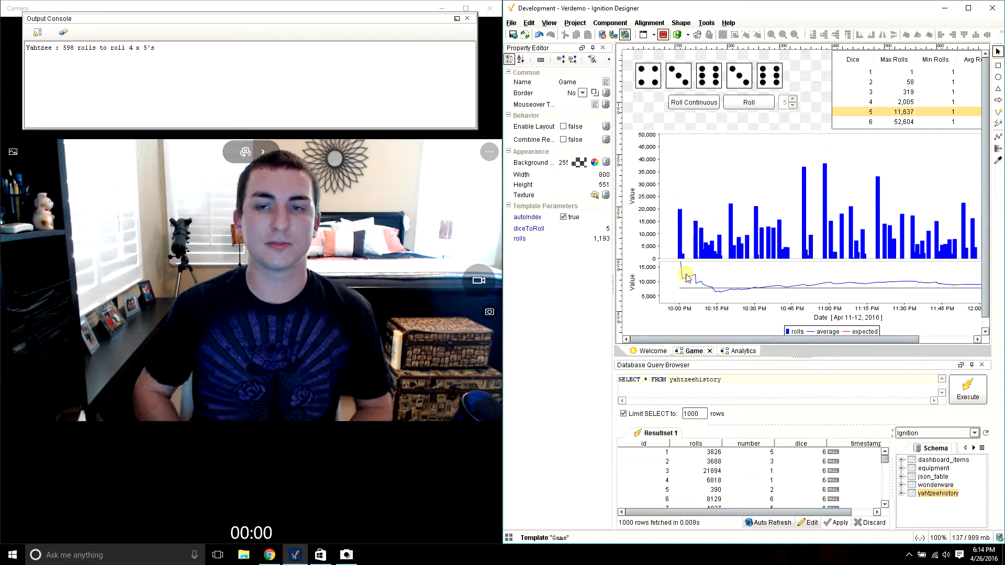
{"action": "left_click", "coordinate": [748, 102]}
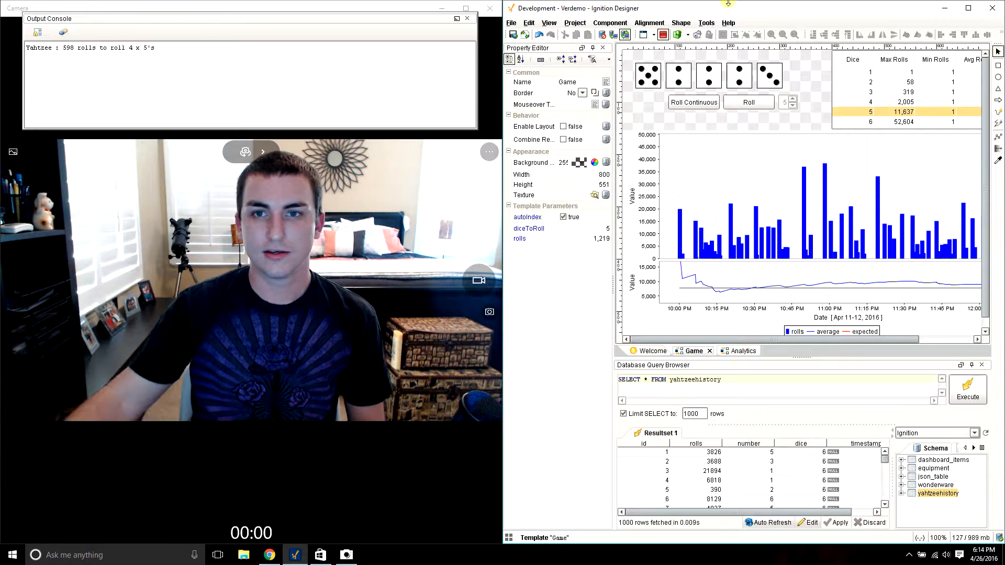
{"action": "left_click", "coordinate": [747, 102]}
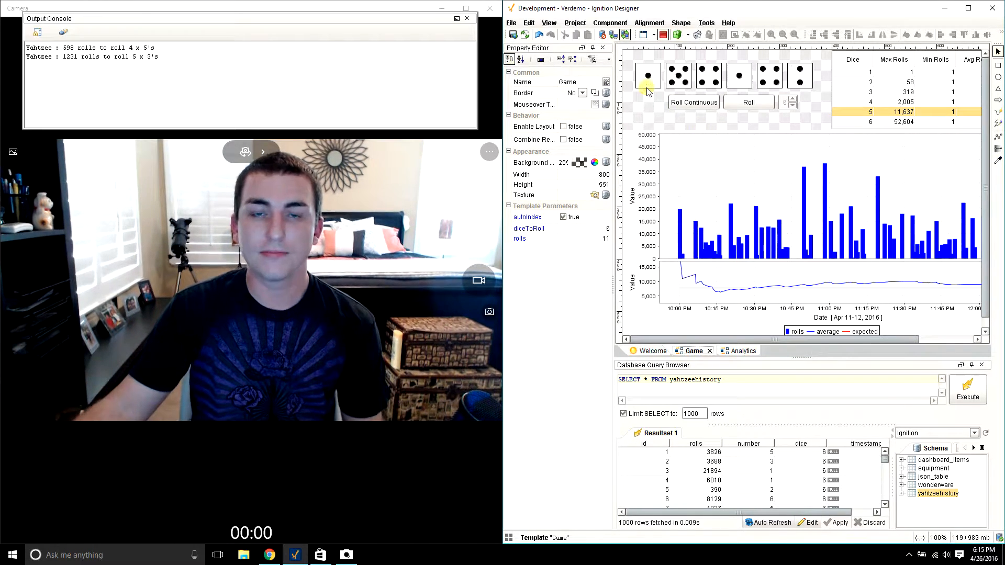
Keep six dice rolling past 600 rolls, then open the taskbar's hidden-icons tray.
{"action": "left_click", "coordinate": [748, 102]}
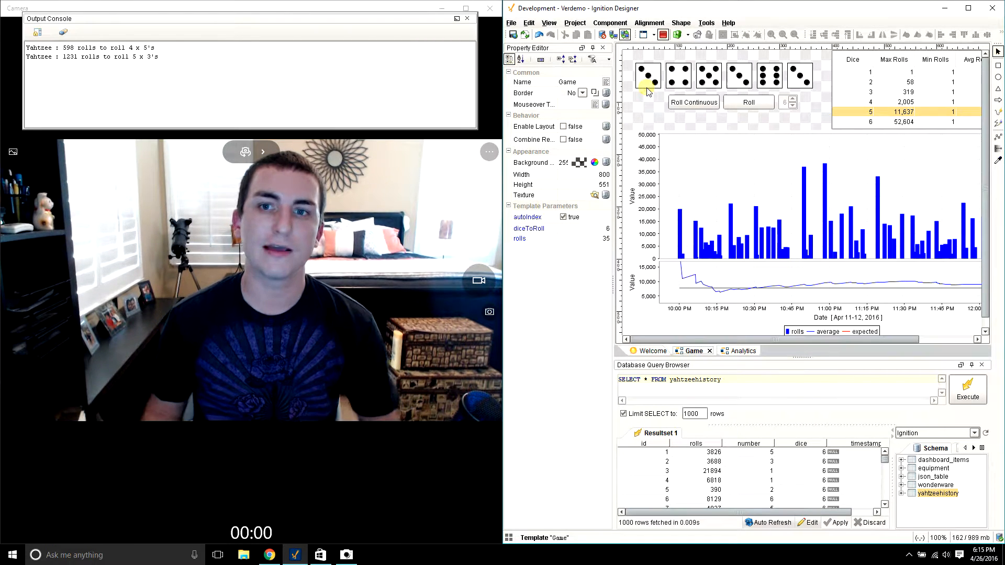
{"action": "left_click", "coordinate": [748, 102]}
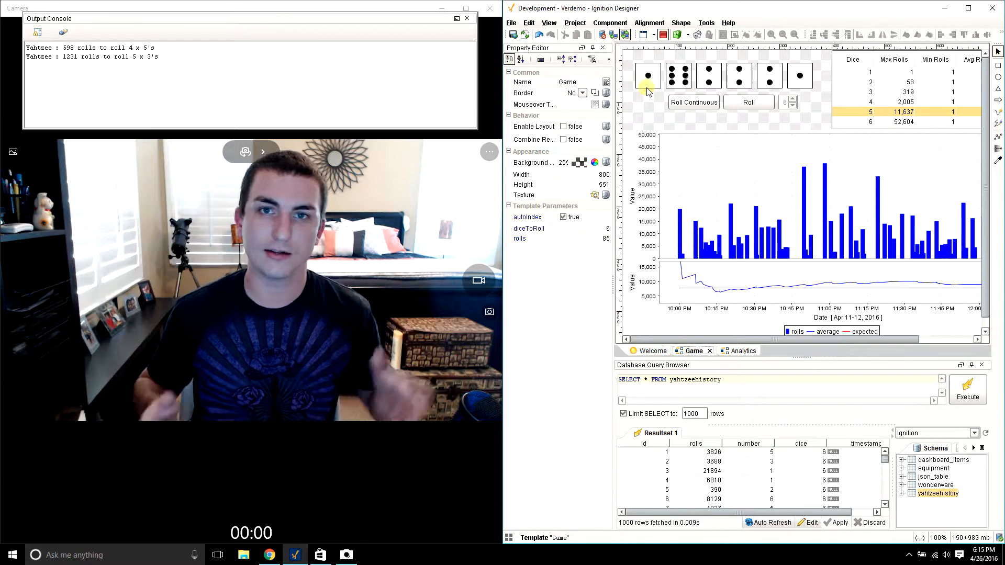
{"action": "left_click", "coordinate": [748, 102]}
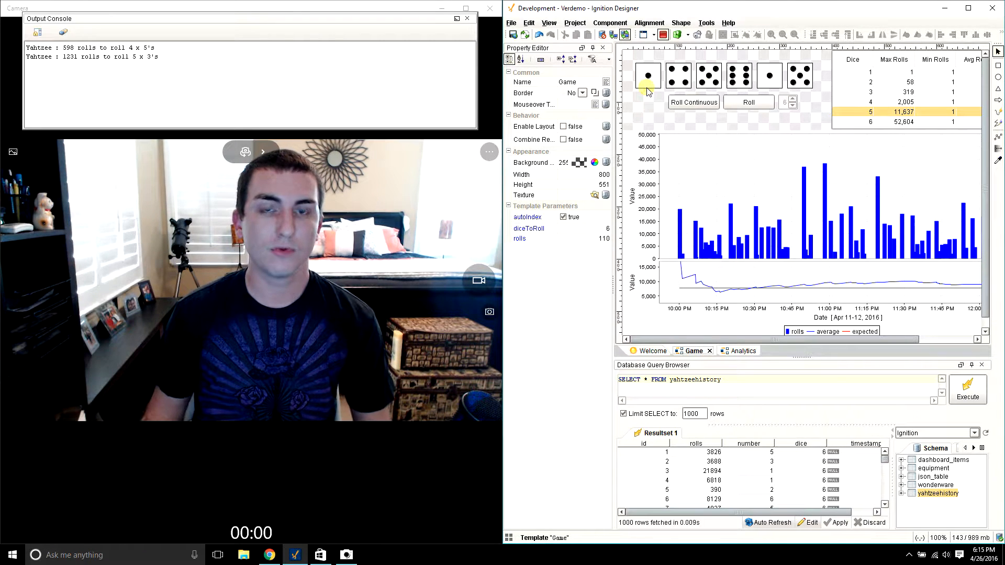
{"action": "left_click", "coordinate": [647, 76]}
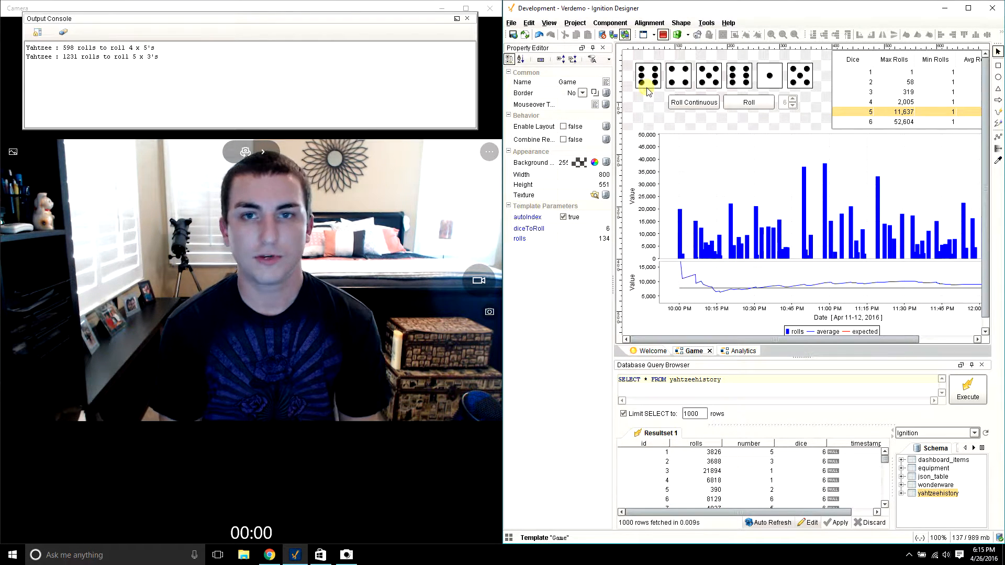
{"action": "left_click", "coordinate": [747, 102]}
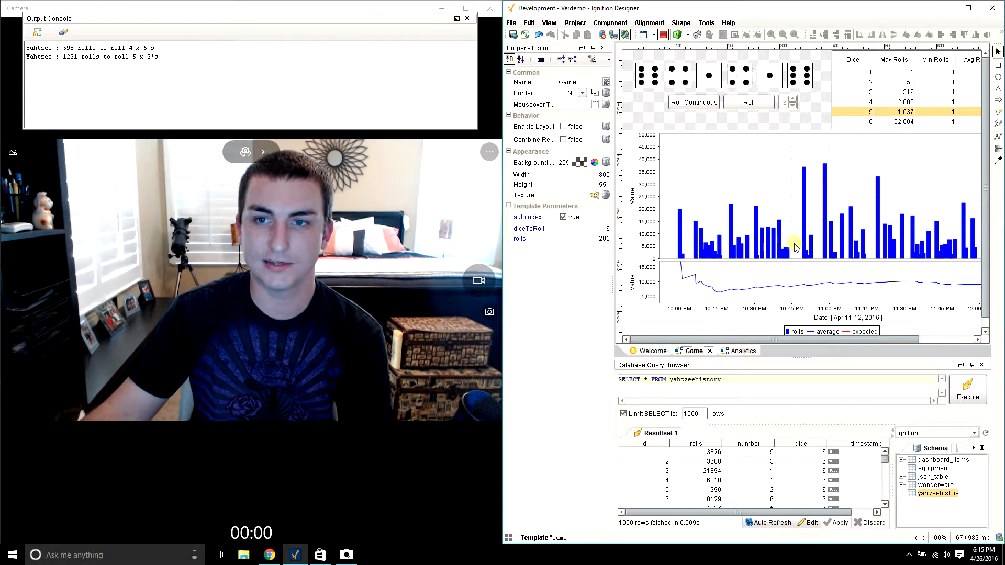
{"action": "left_click", "coordinate": [748, 102]}
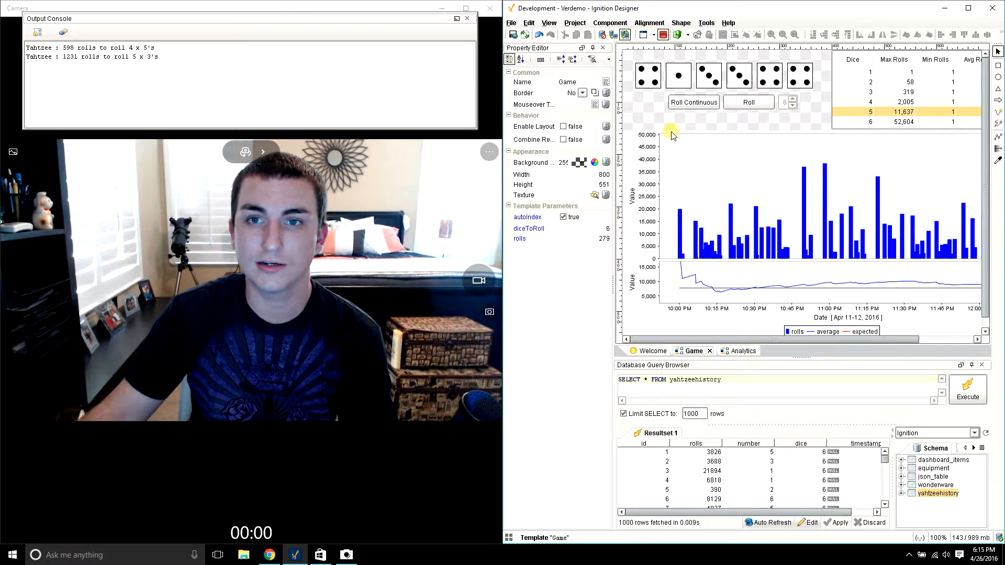
{"action": "left_click", "coordinate": [747, 102]}
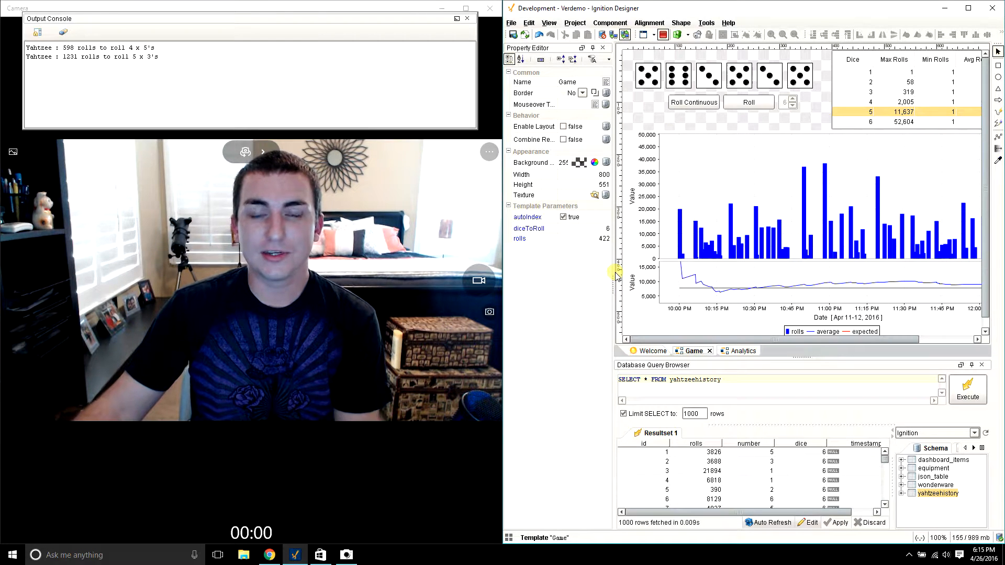
{"action": "left_click", "coordinate": [748, 102]}
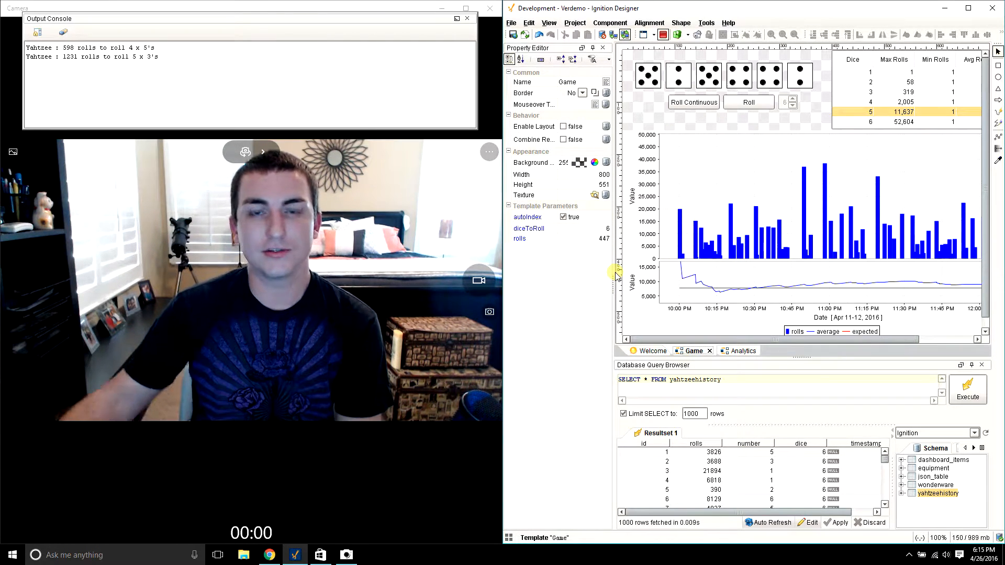
{"action": "left_click", "coordinate": [747, 102]}
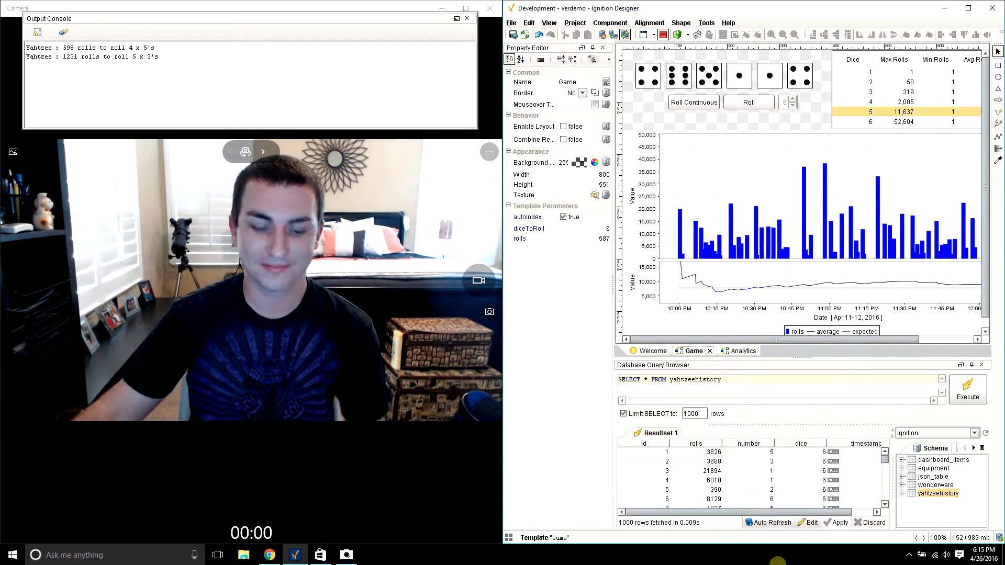
{"action": "left_click", "coordinate": [909, 554]}
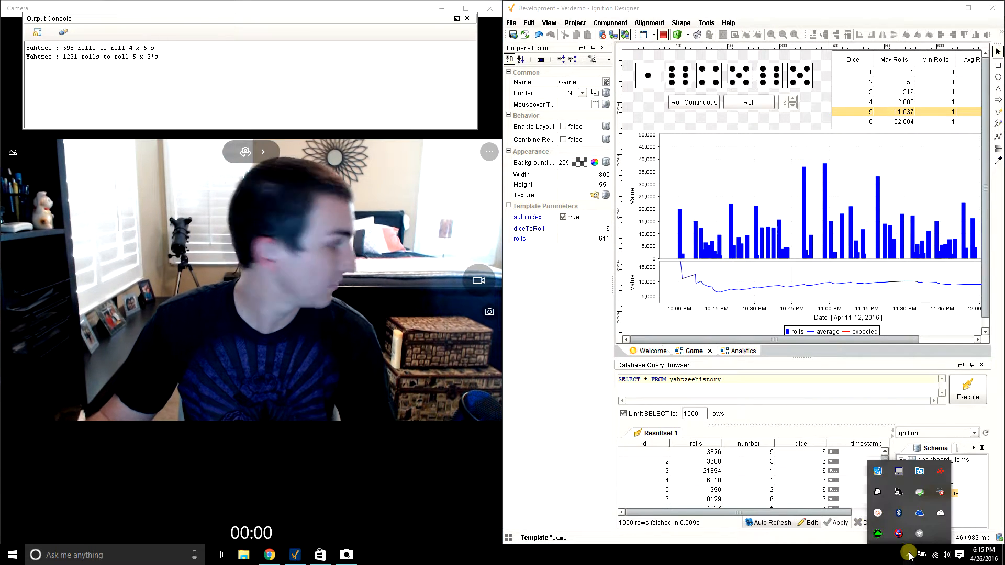